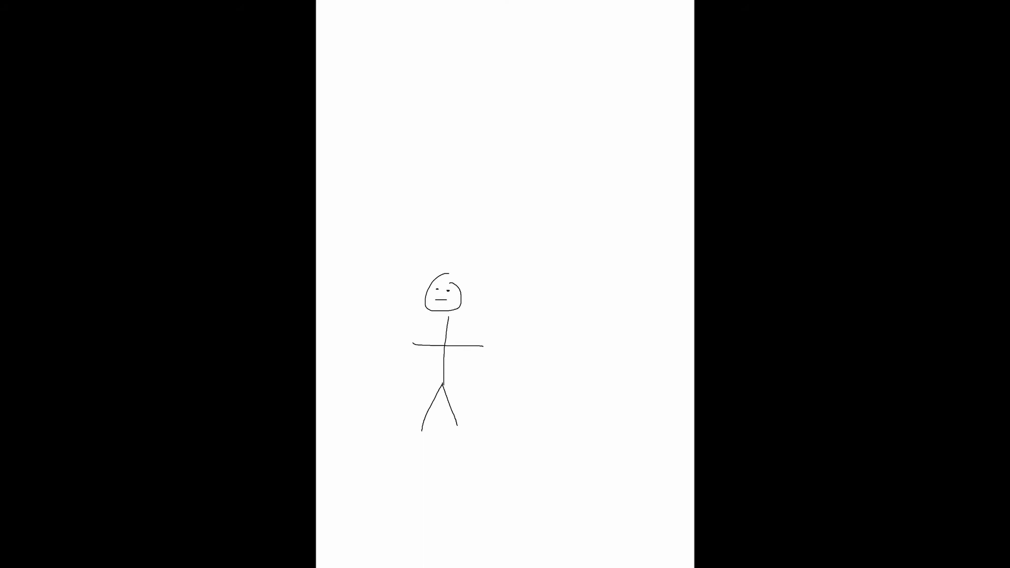
# Step: Scrub the timeline forward so the stick figure moves from standing with arms out into a crouch
pyautogui.moveTo(445, 322); pyautogui.dragTo(516, 371)
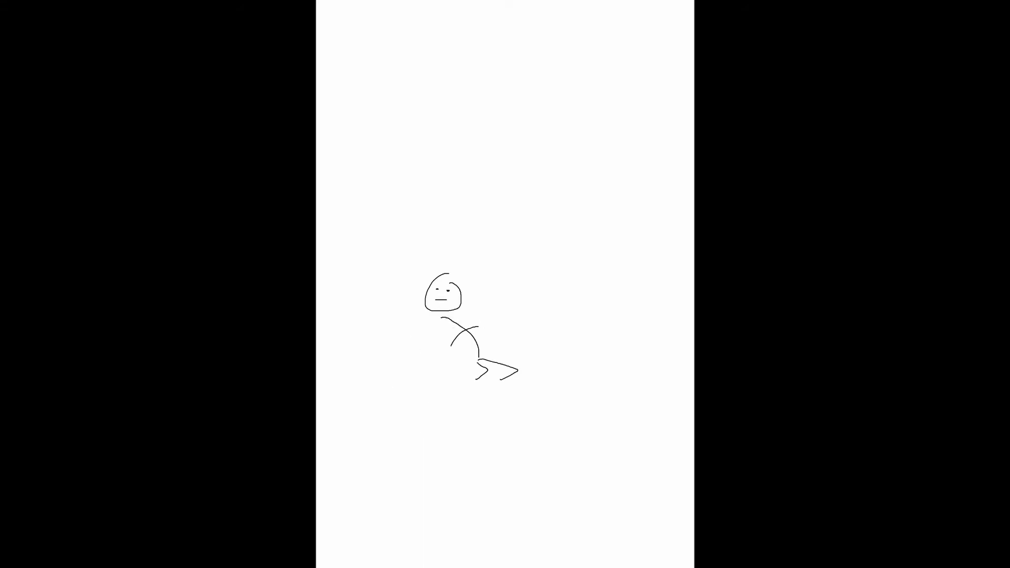